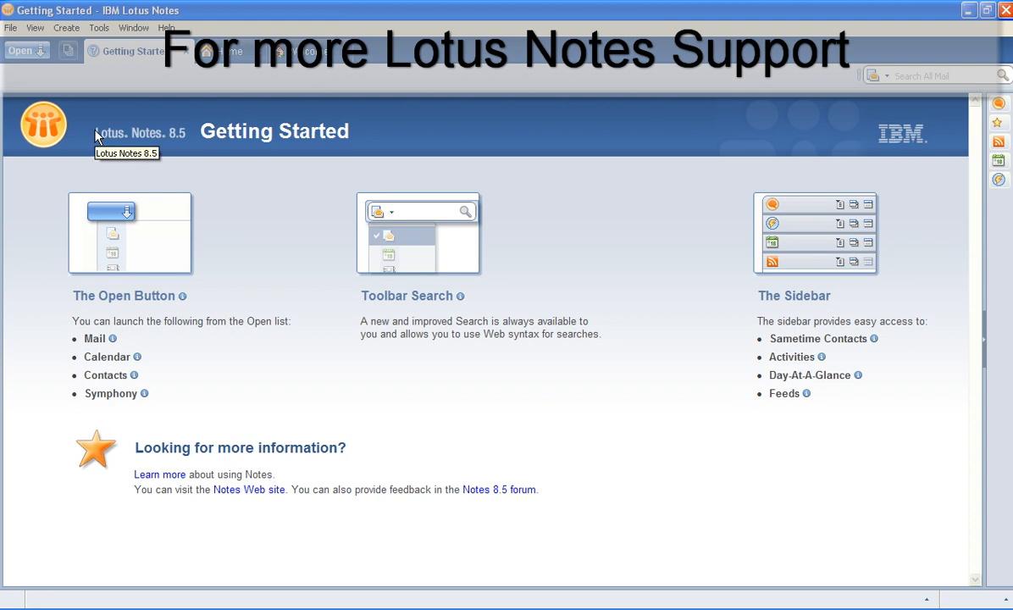
mouse_move(10, 27)
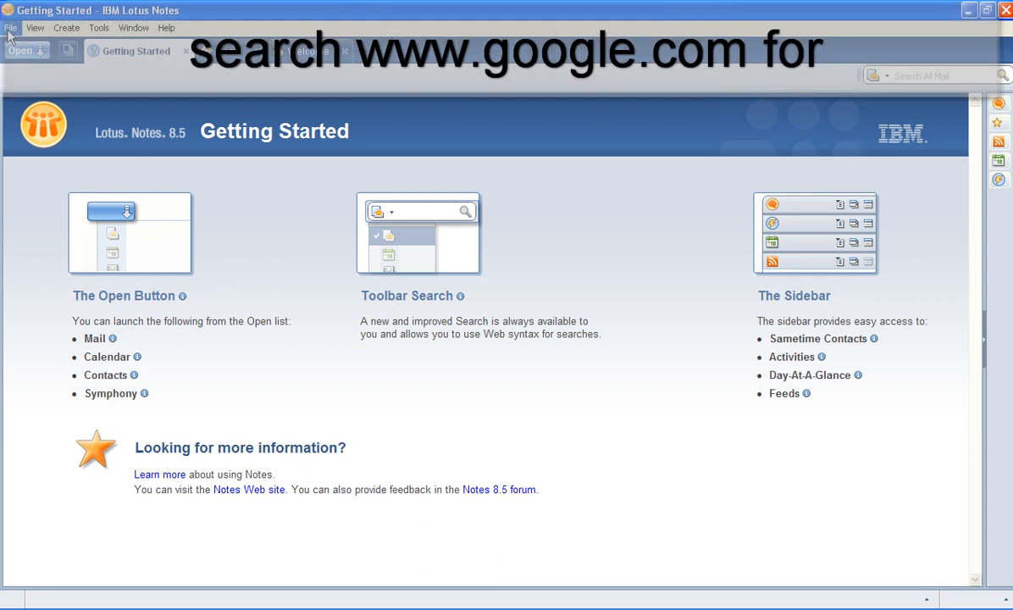
Choose File > Security > User Security and enter the current password at the prompt
click(12, 28)
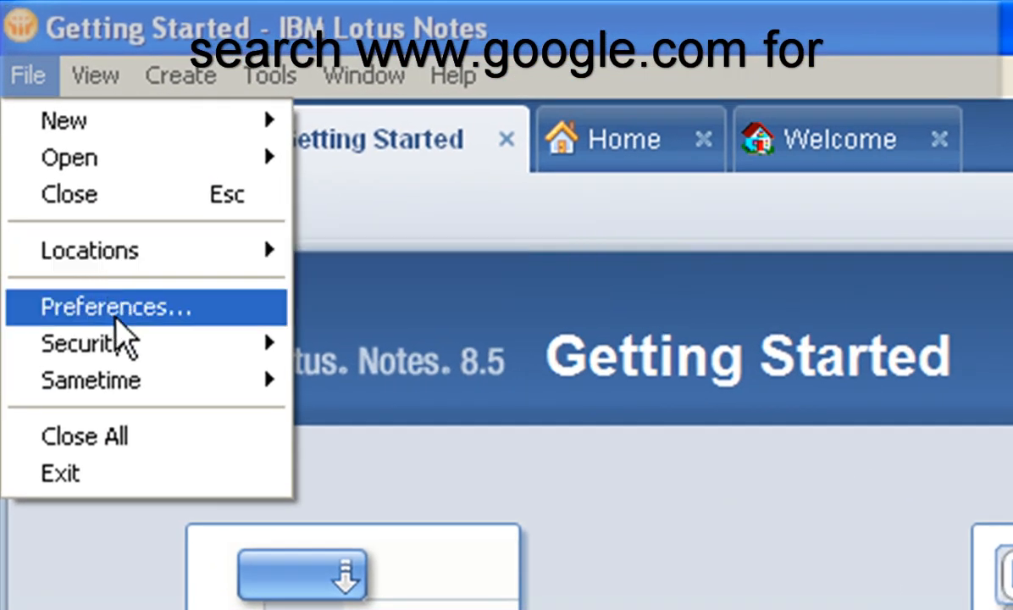
mouse_move(85, 343)
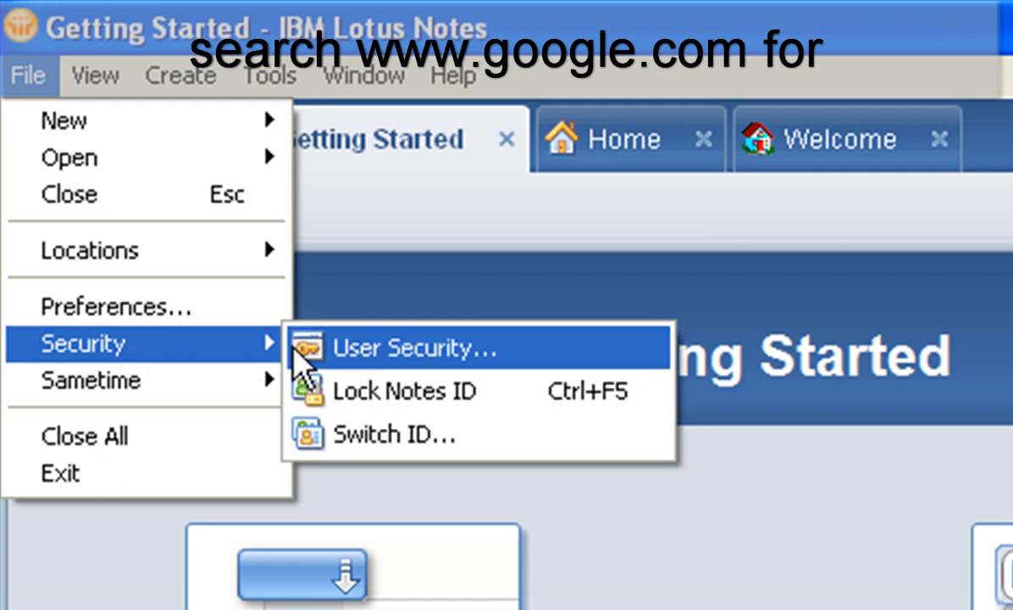
mouse_move(394, 365)
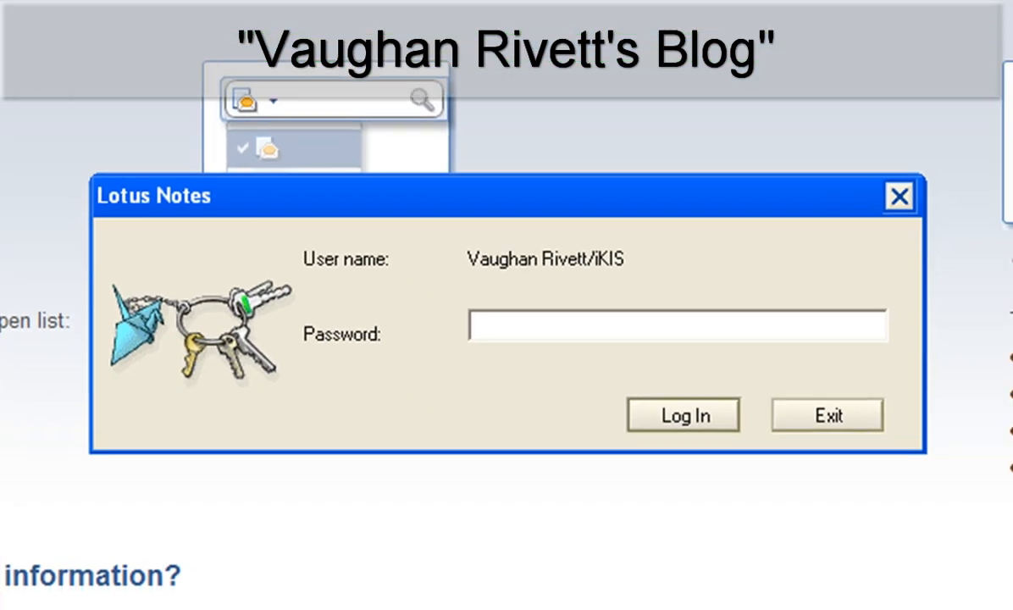
text(xxx)
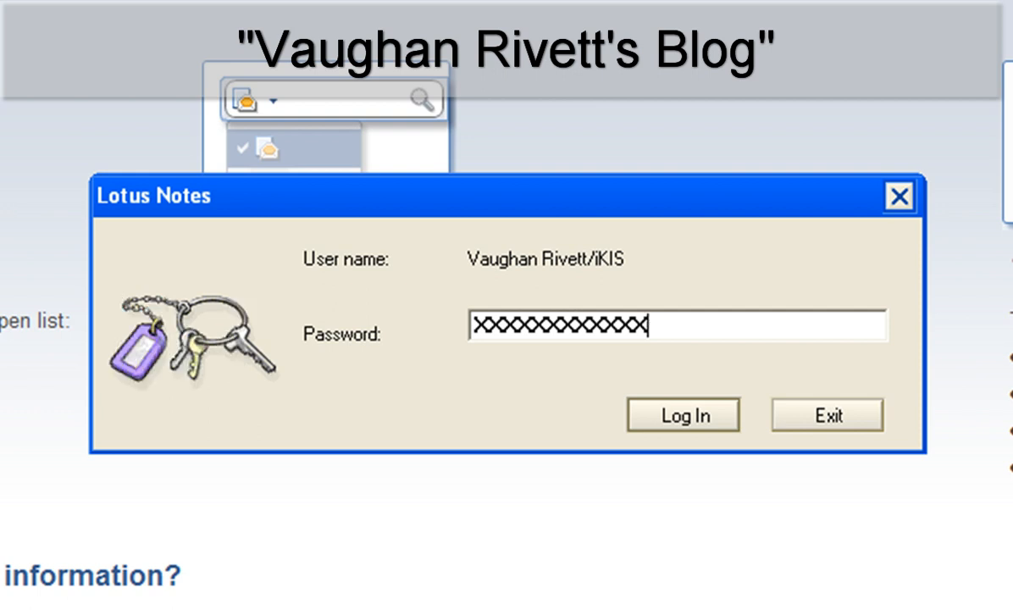
Log in with the current password to reach User Security's Security Basics page
click(683, 415)
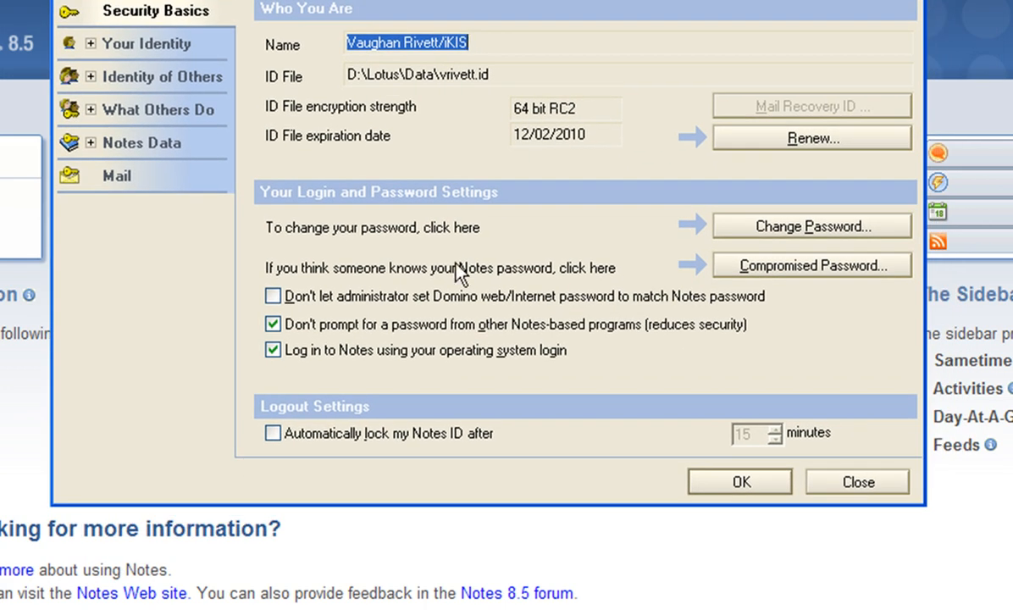
mouse_move(469, 284)
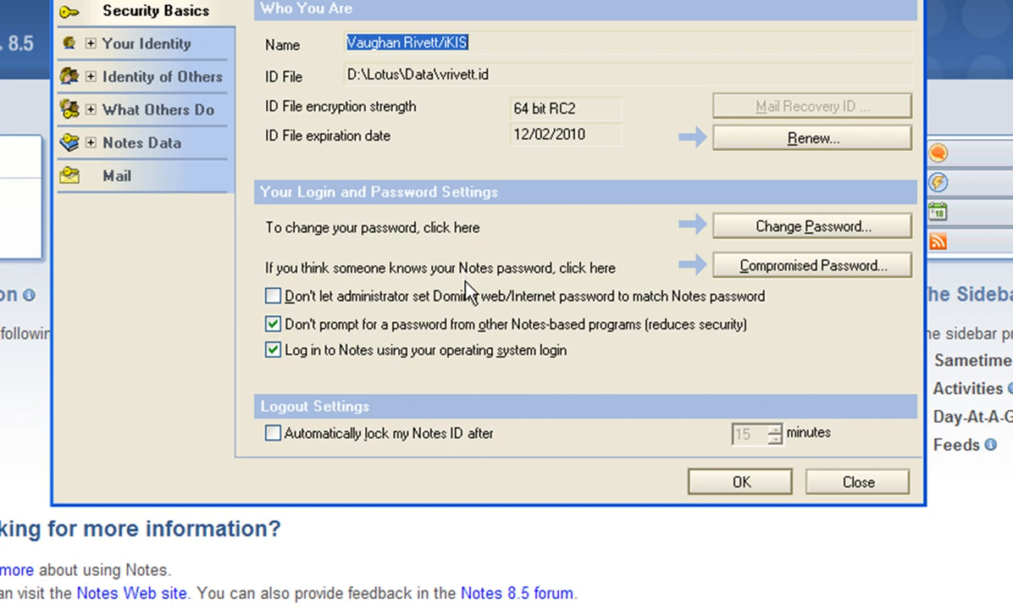
mouse_move(498, 386)
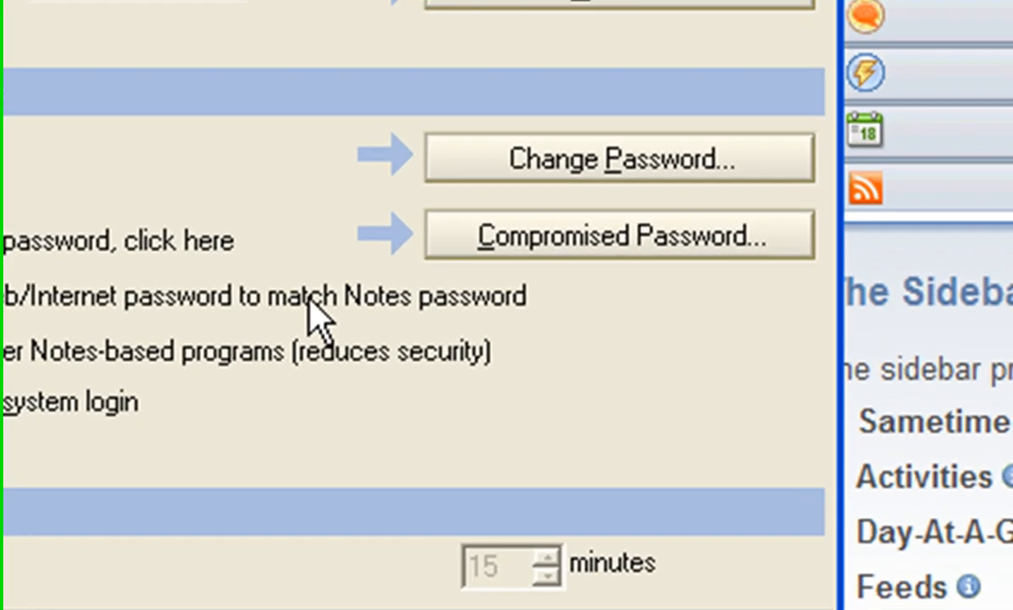
Start Change Password and pass the second current-password login prompt
click(619, 156)
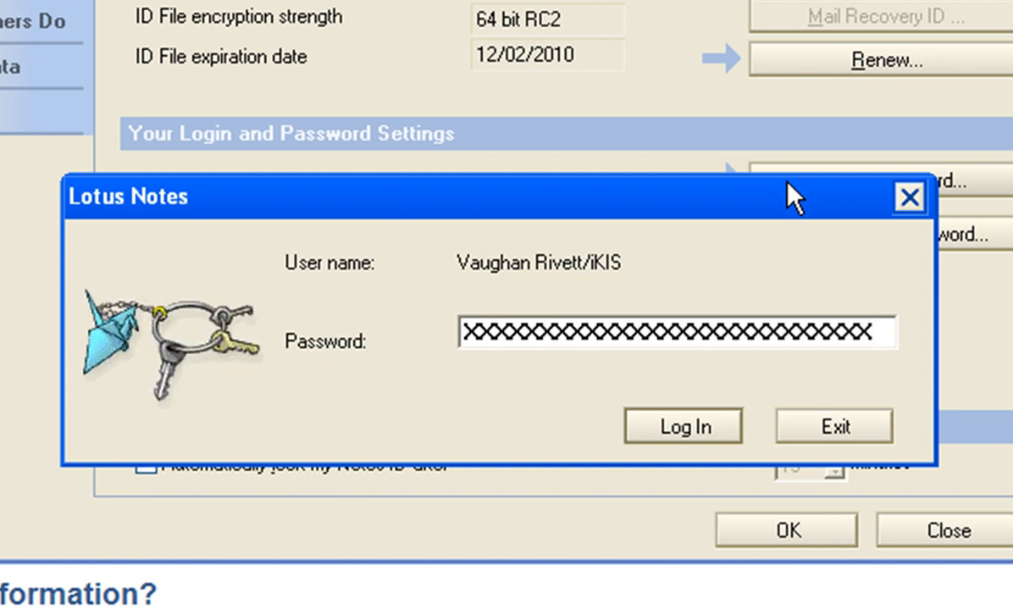
click(682, 425)
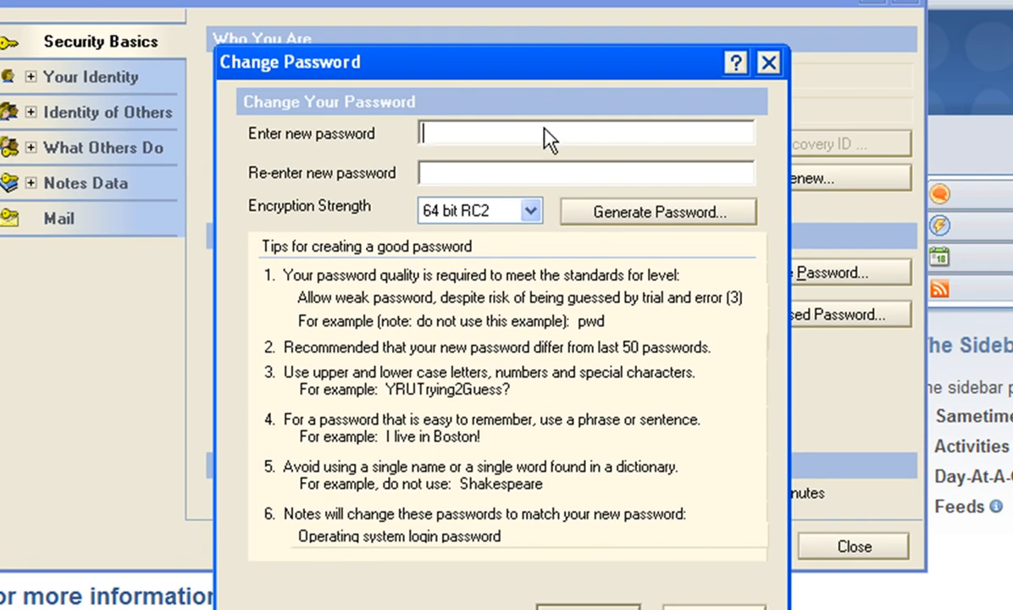
Enter the new password twice and keep encryption strength at 64 bit RC2 after trying 256 bit AES
text(XXXXXXXXXXXXXXXXXXXXXXXX)
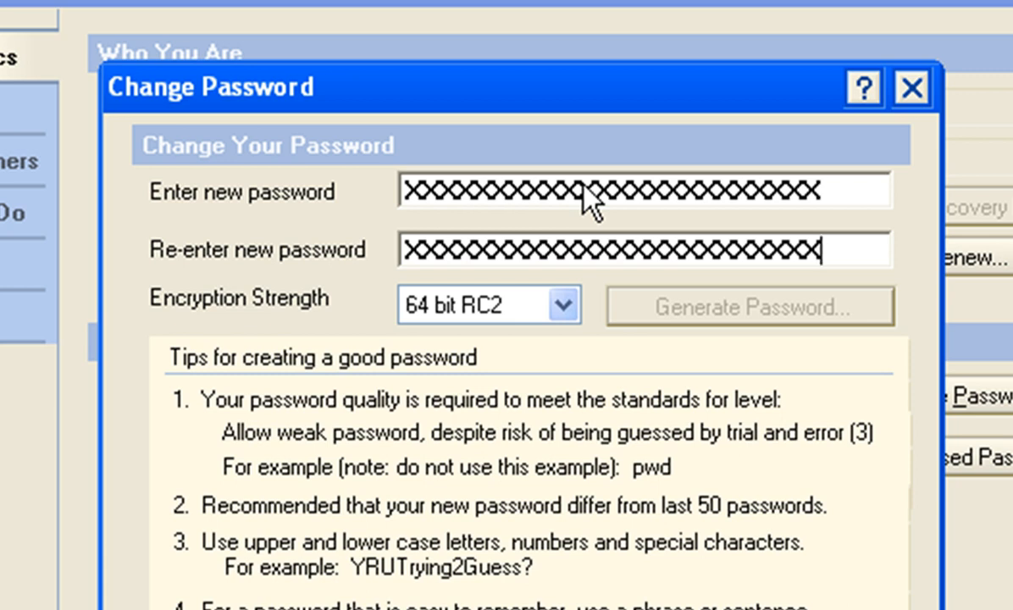
mouse_move(561, 305)
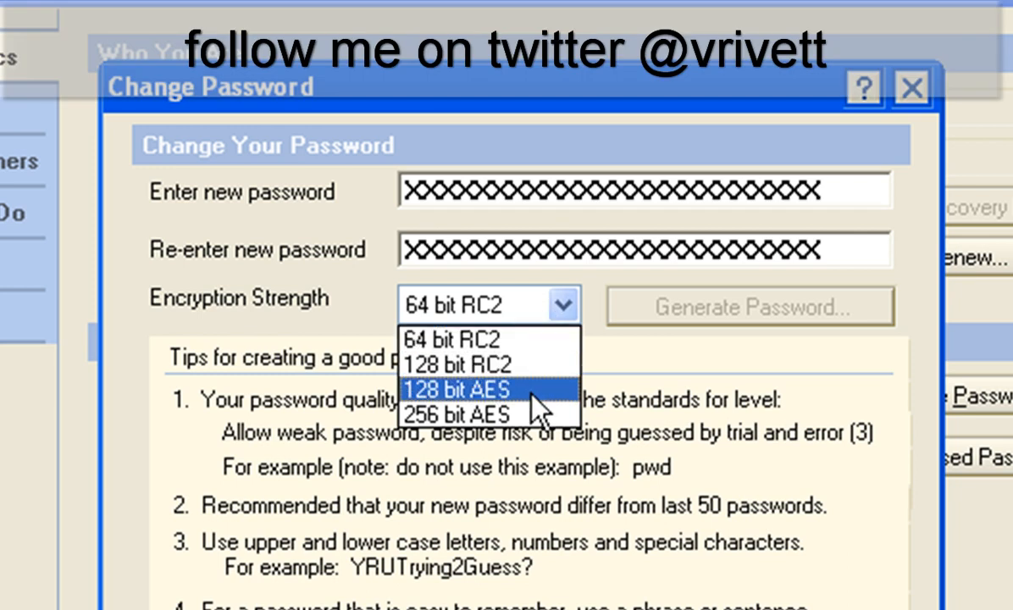
click(457, 415)
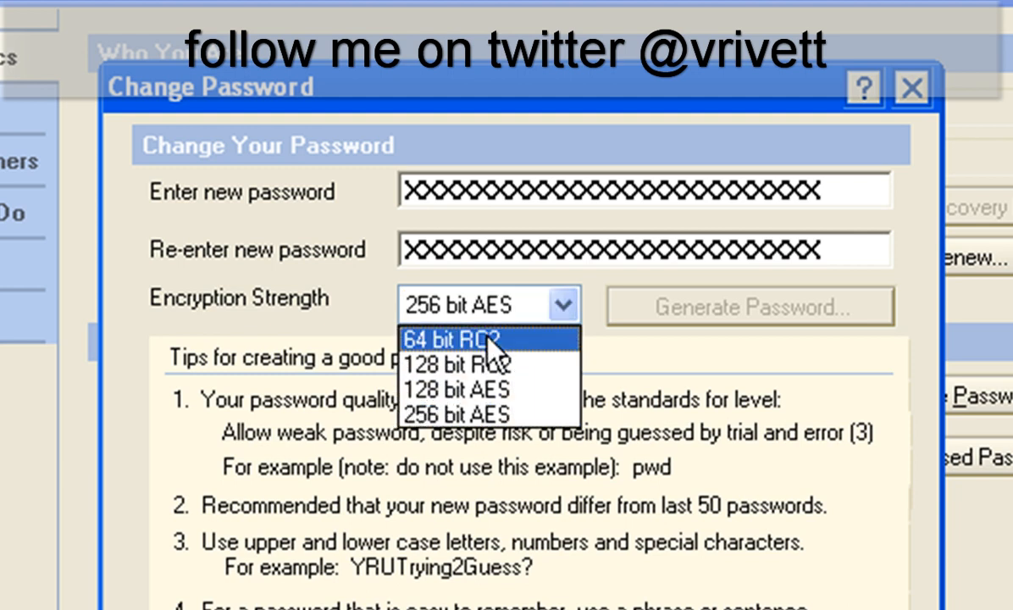
click(456, 340)
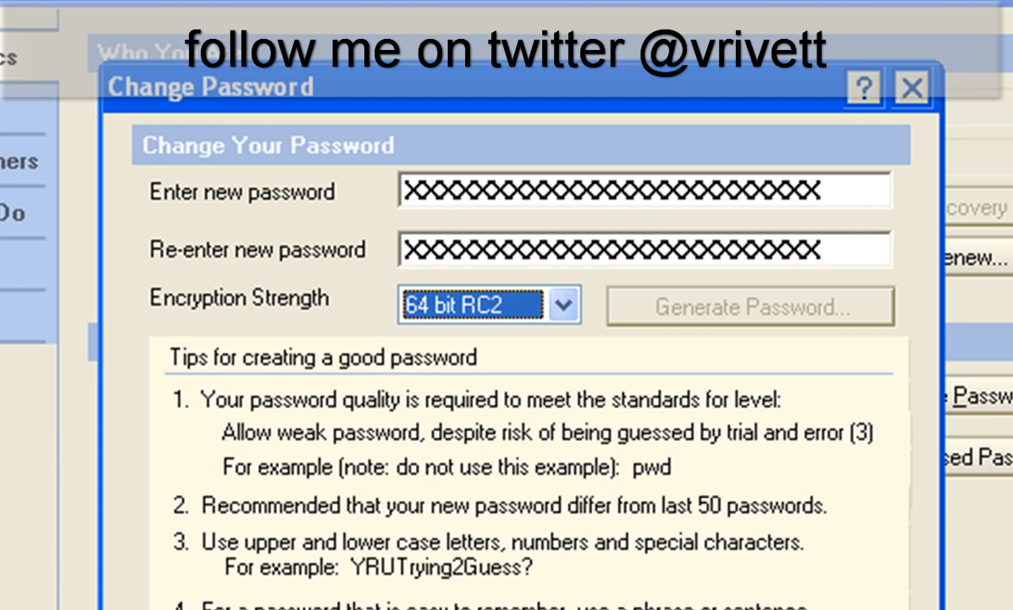
mouse_move(359, 551)
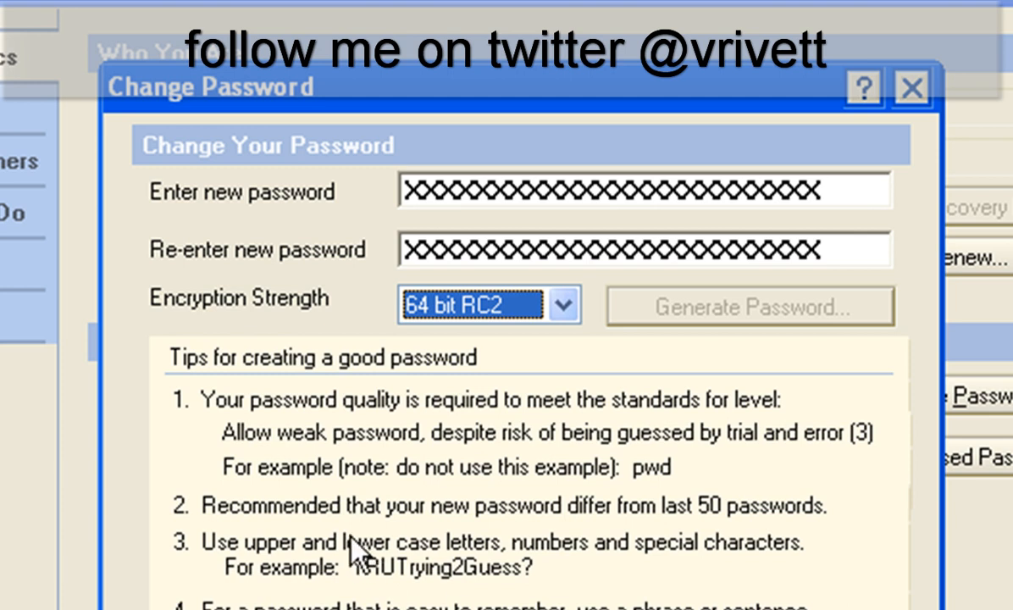
mouse_move(415, 521)
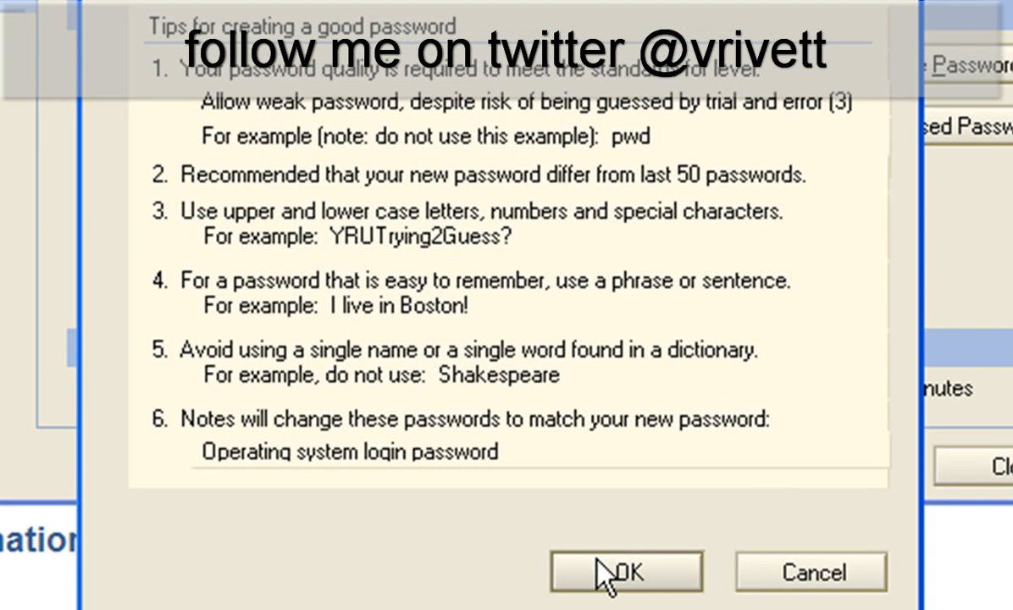
Apply the new password and dismiss the 'Your password change succeeded!' message
click(627, 571)
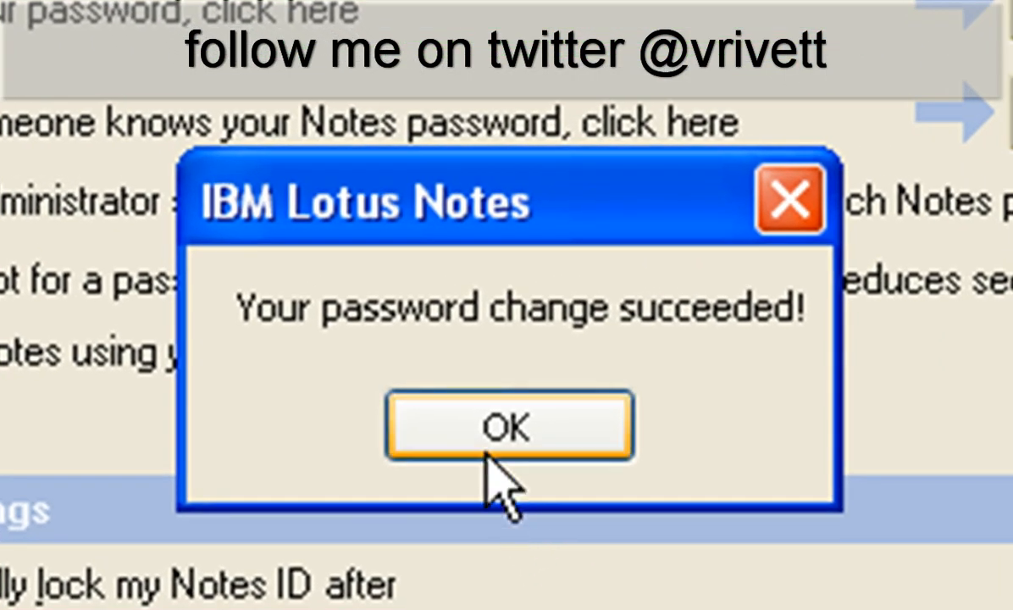
click(508, 426)
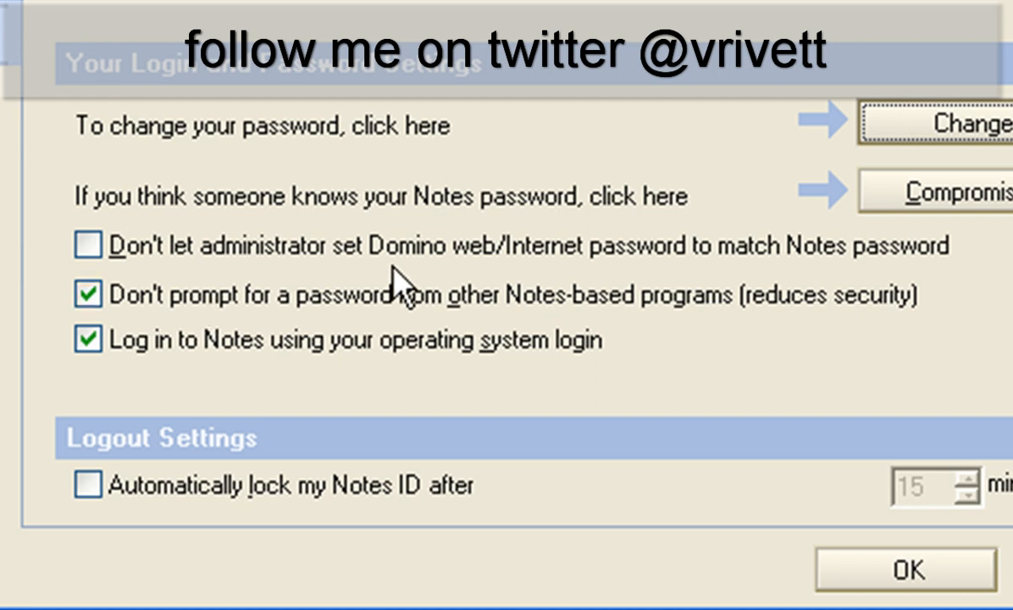
click(85, 245)
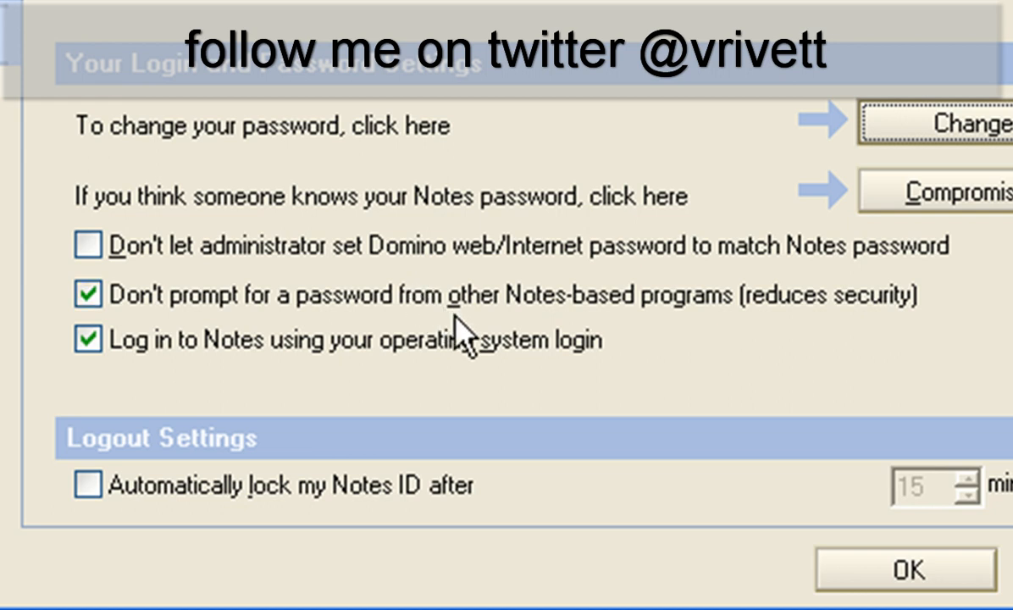
mouse_move(491, 344)
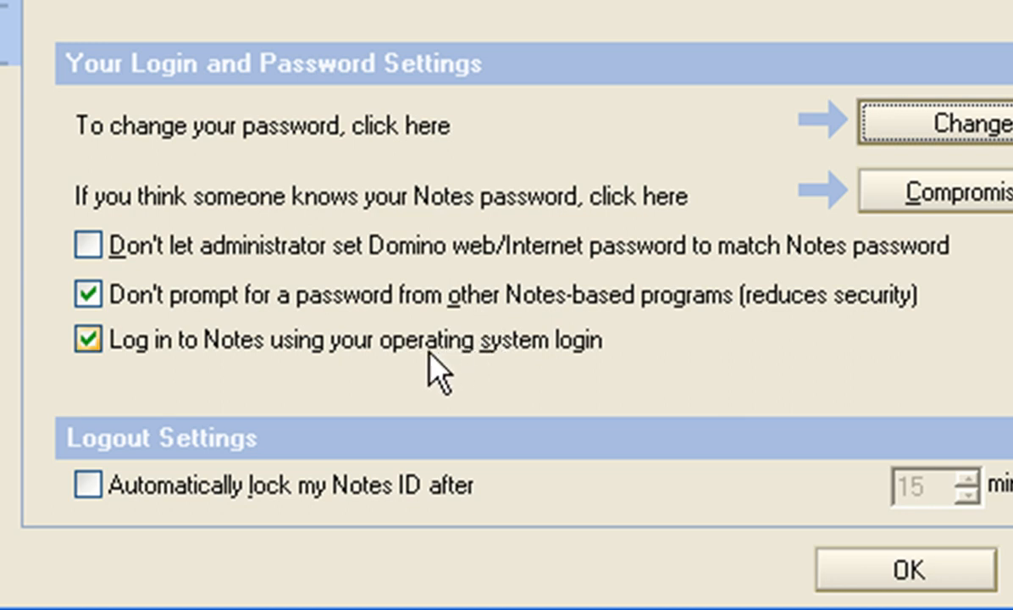
mouse_move(193, 364)
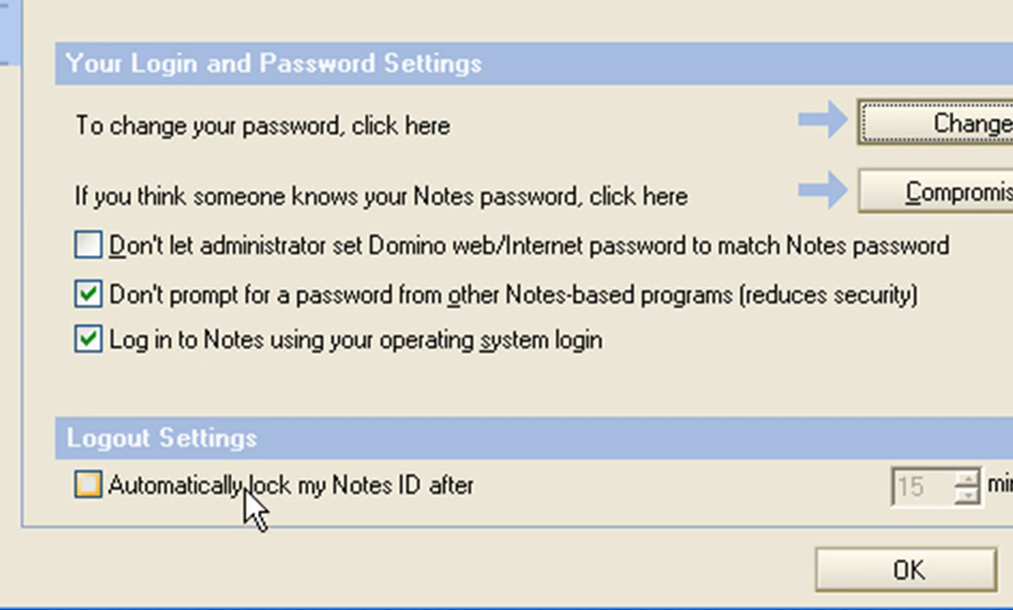
click(86, 485)
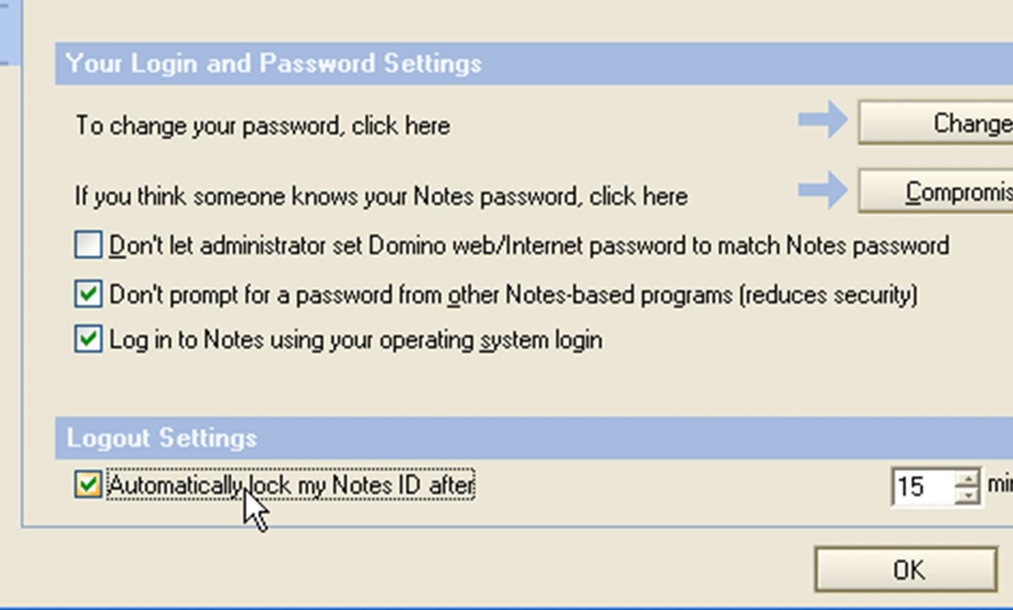
click(87, 484)
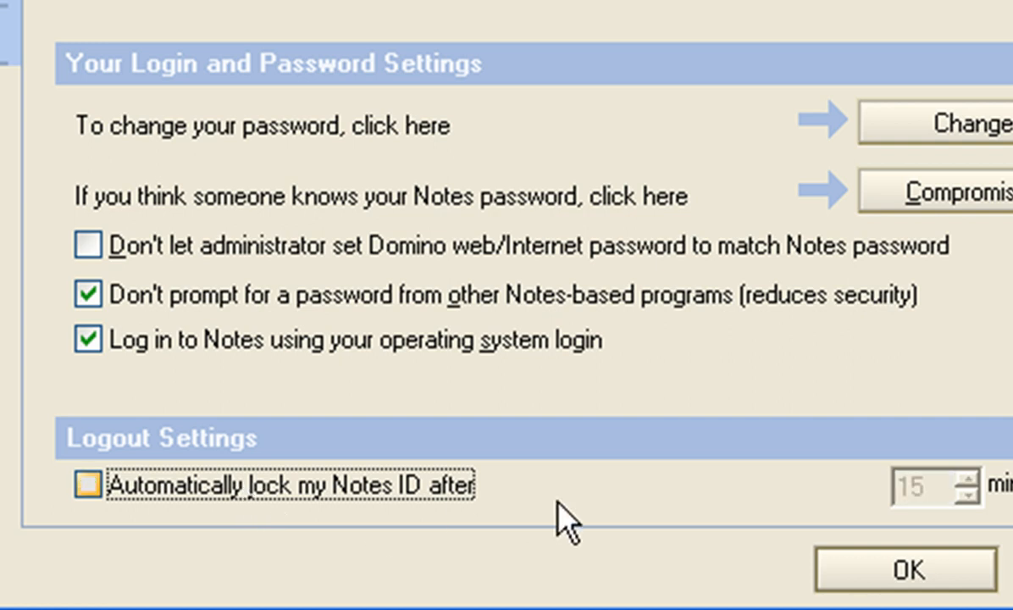